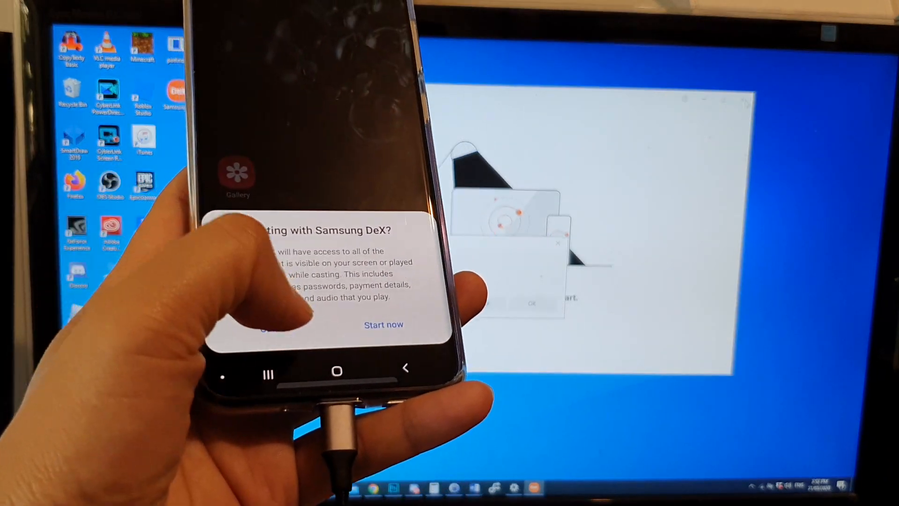
Step: Dismiss the 'Start casting with Samsung DeX?' prompt on the phone
click(384, 325)
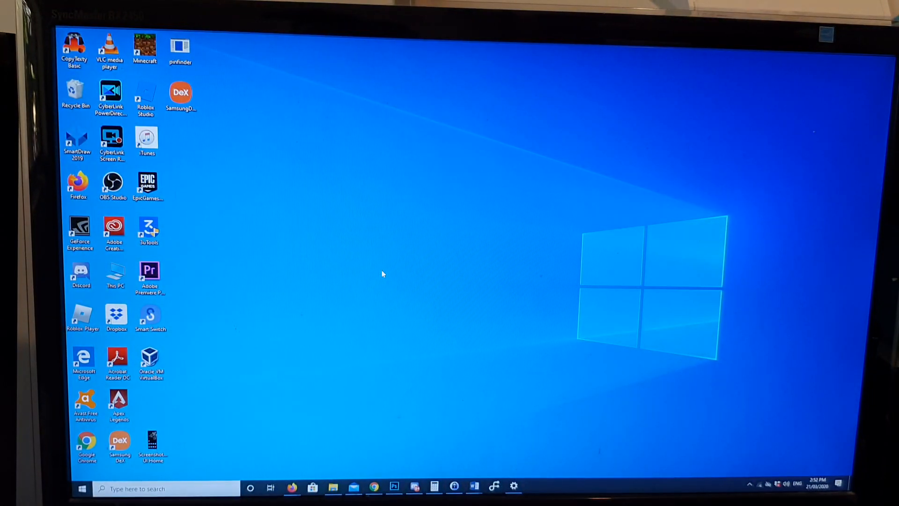
mouse_move(283, 264)
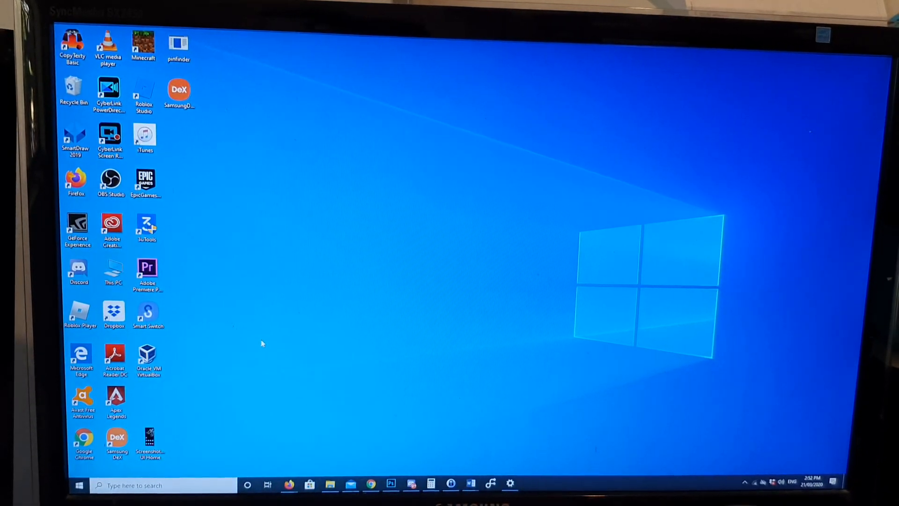
Step: Navigate This PC > Galaxy S20 Ultra 5G > Card > DCIM > Camera
double_click(113, 270)
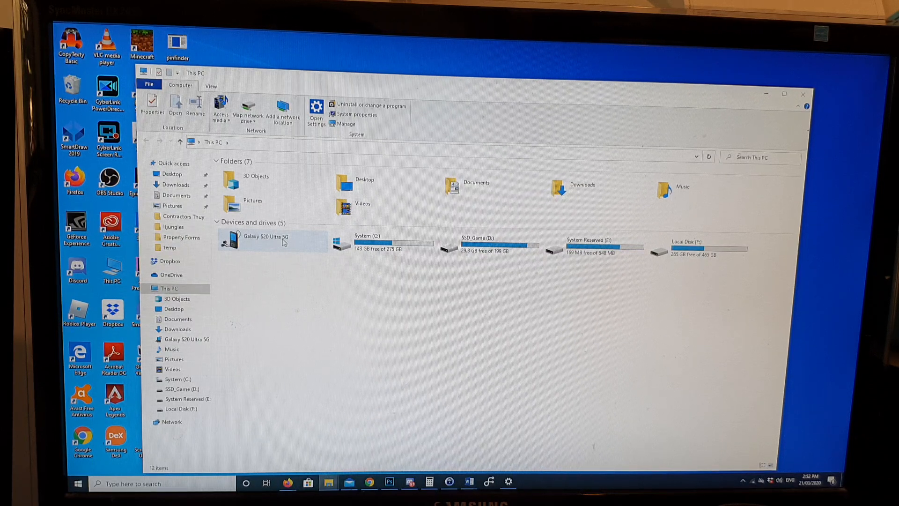
double_click(274, 240)
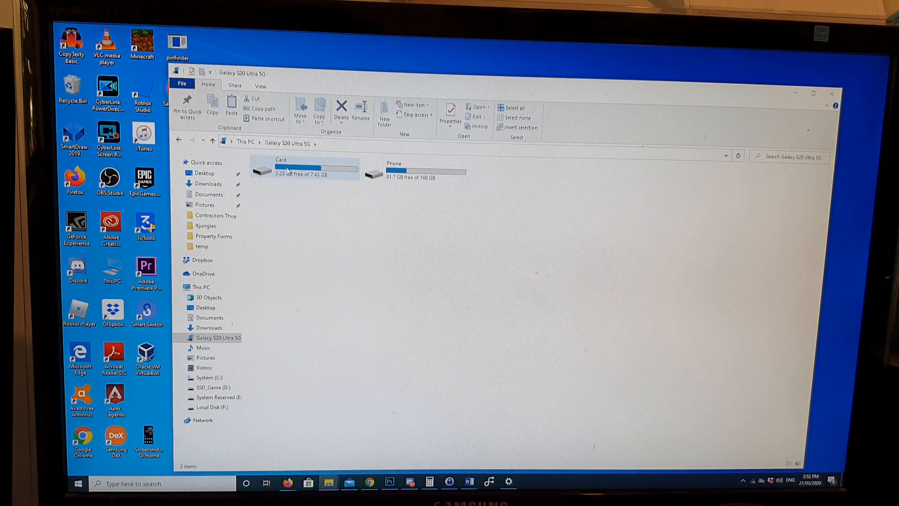
double_click(280, 170)
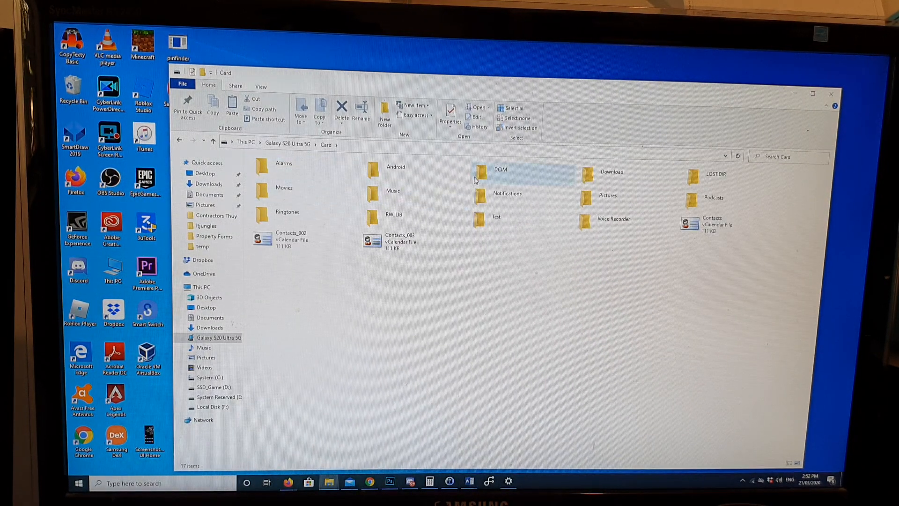
double_click(499, 172)
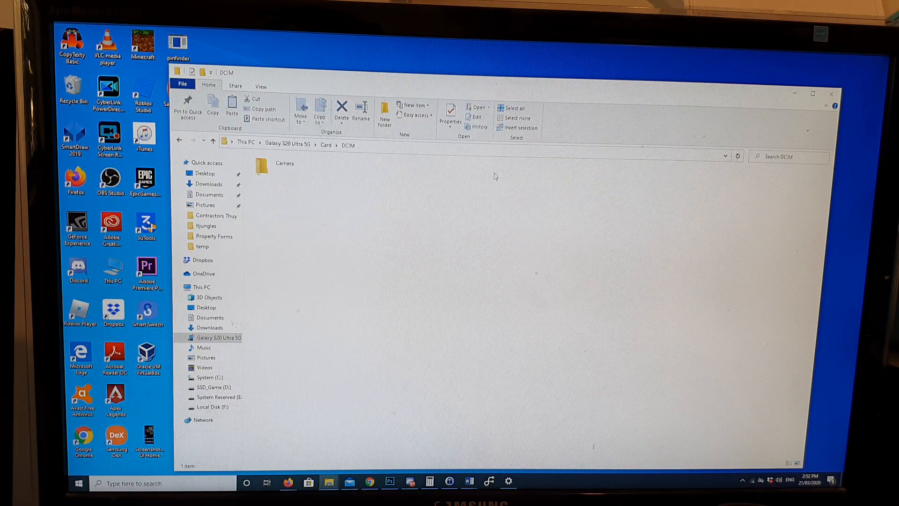
double_click(272, 166)
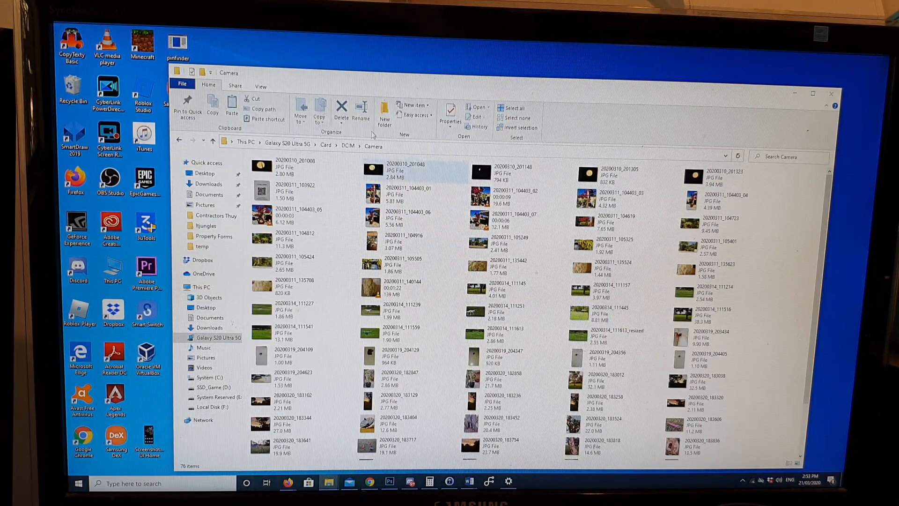
Step: Select the seven most recent photos at the bottom of the Camera folder
click(284, 166)
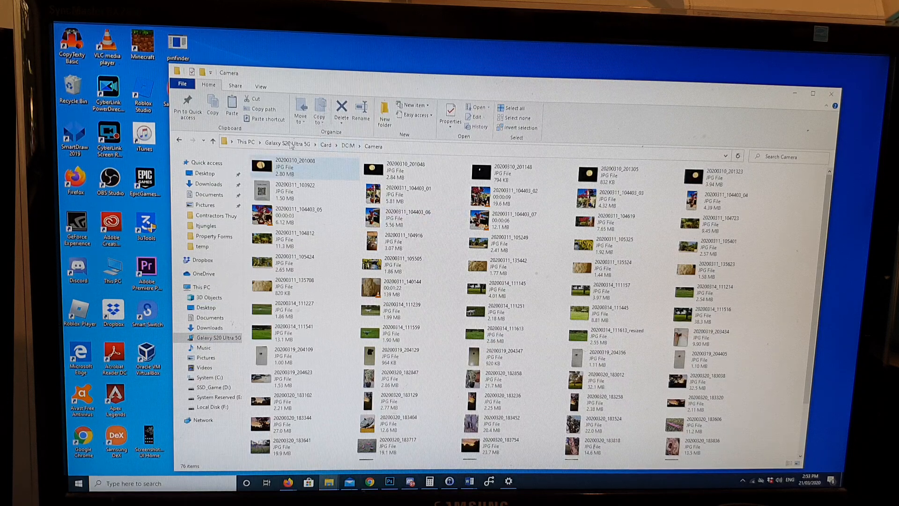
scroll(down, 3)
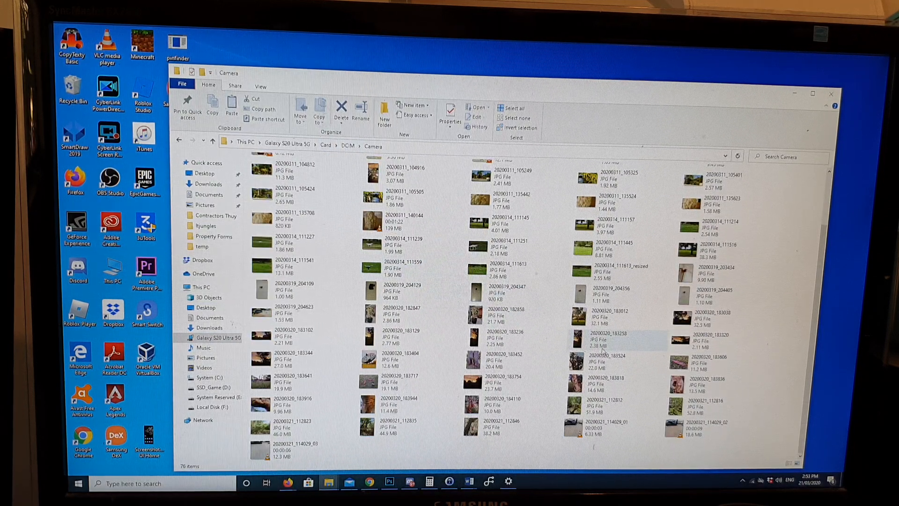
click(395, 403)
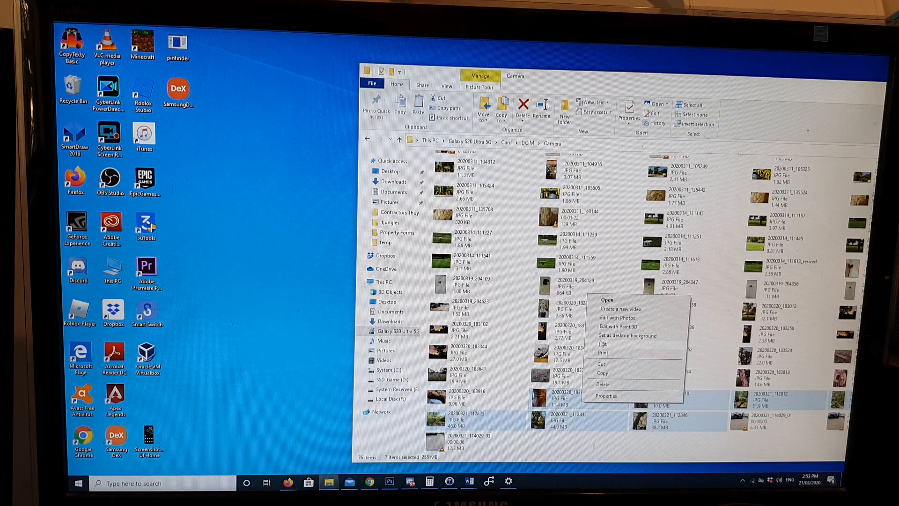
Step: Copy the seven selected photos and paste them into the desktop 'photos' folder
click(205, 244)
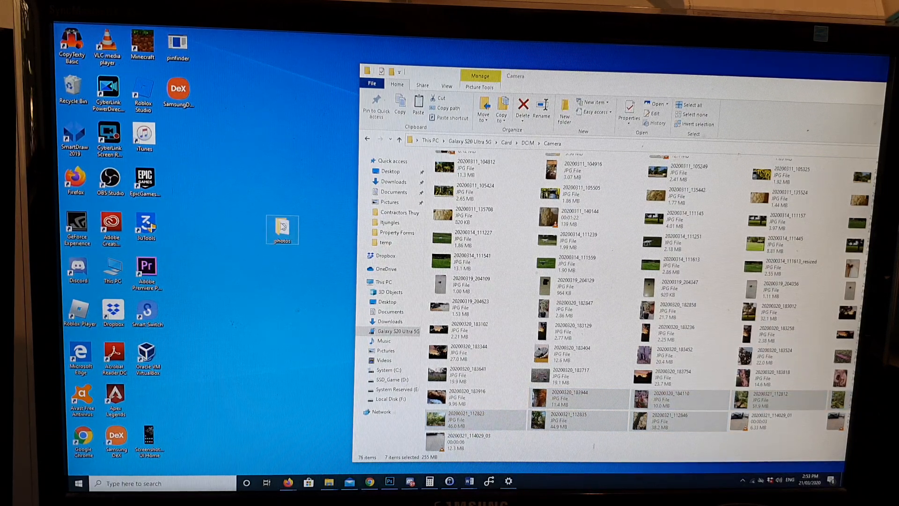
double_click(282, 228)
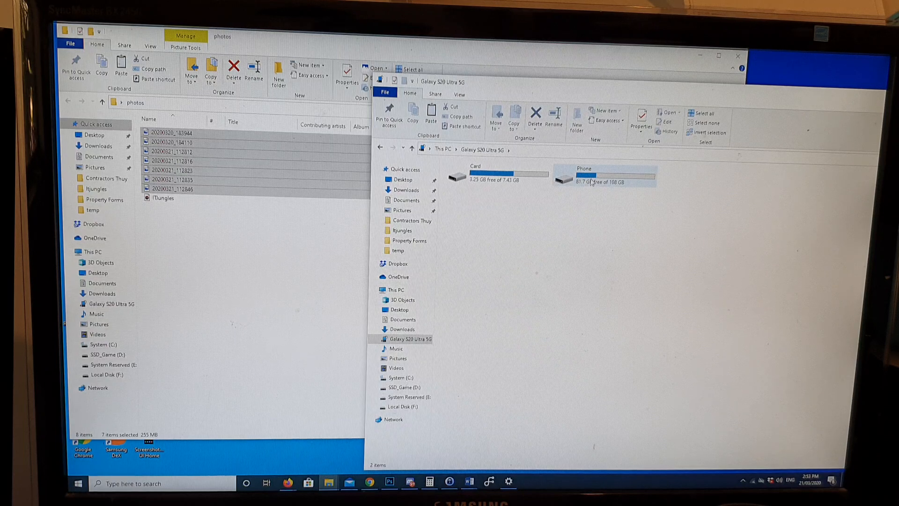
Step: Browse Phone internal storage > DCIM > Camera holding three videos
double_click(583, 176)
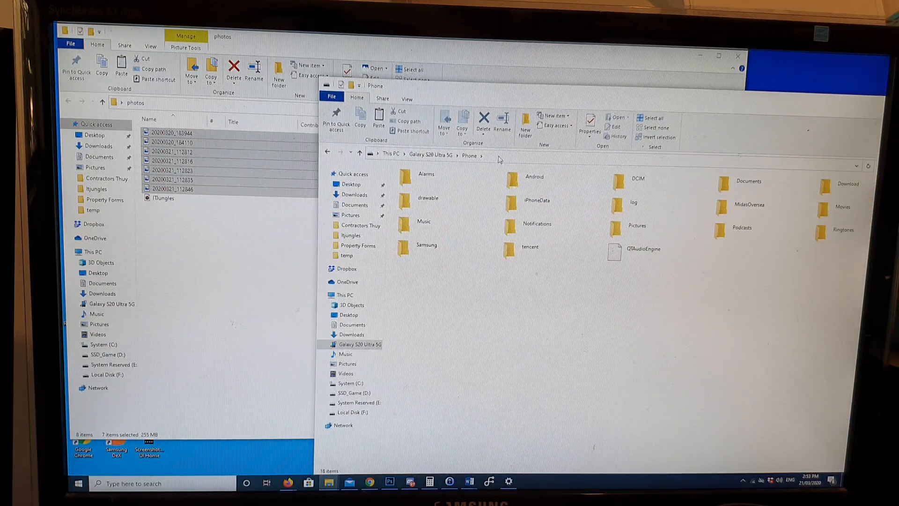
click(637, 181)
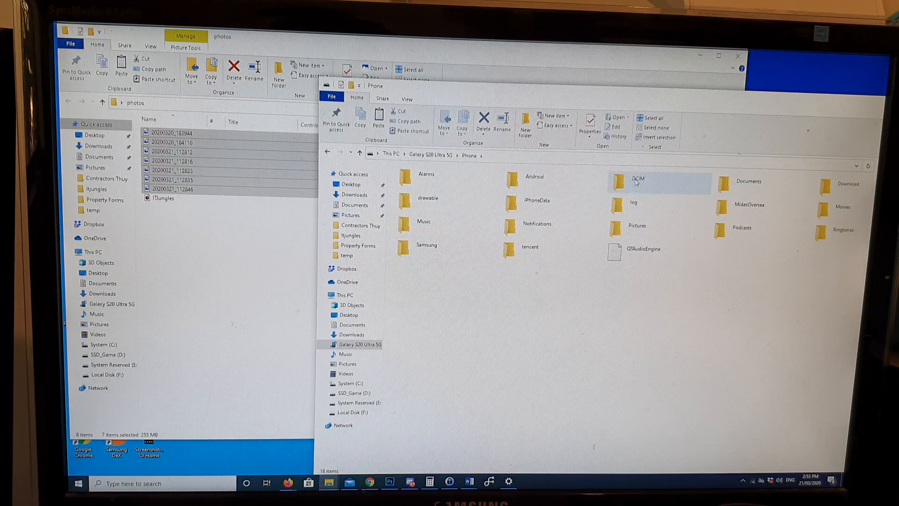
double_click(637, 181)
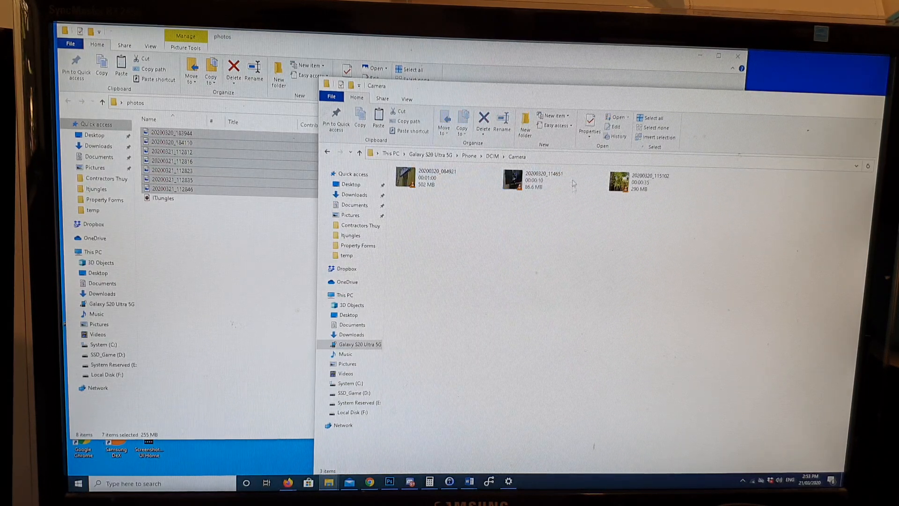
mouse_move(533, 199)
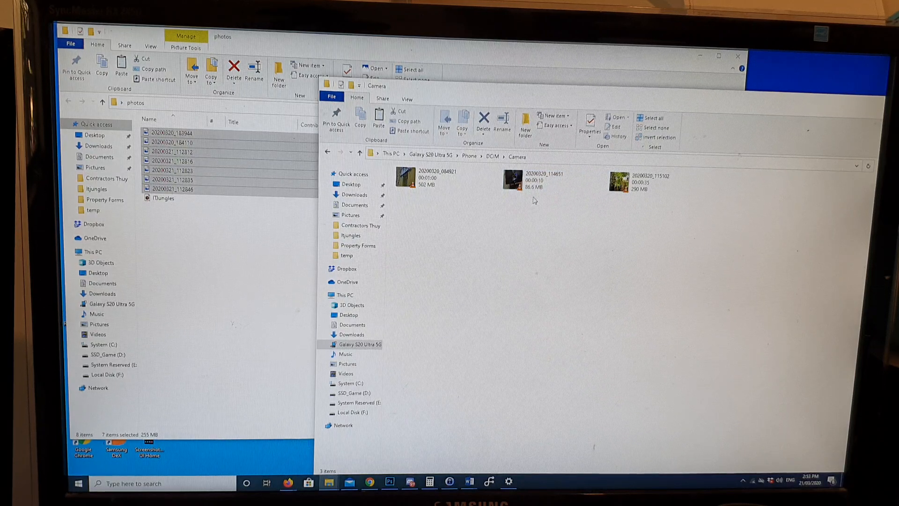
mouse_move(435, 203)
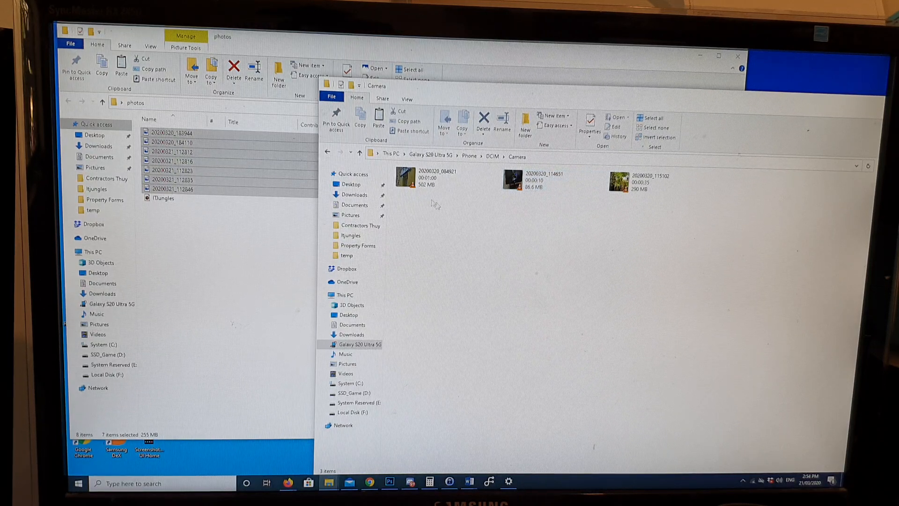
click(542, 178)
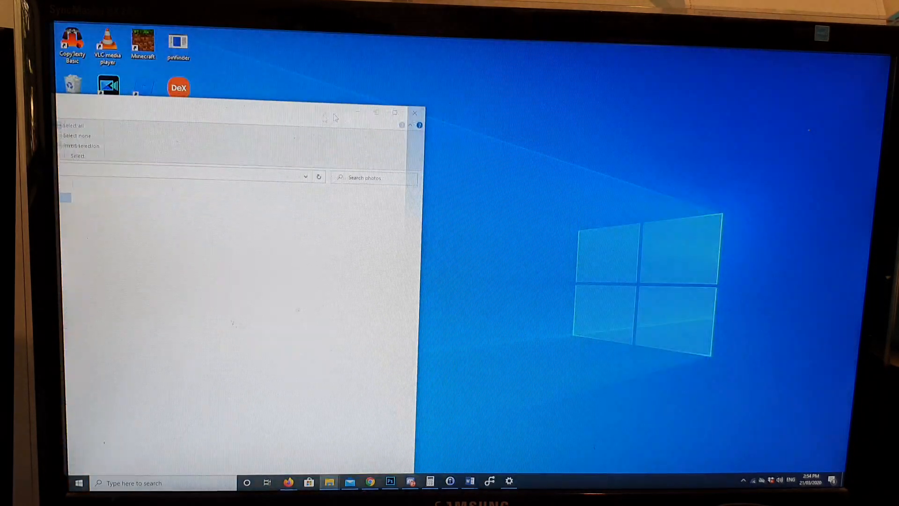
Step: Launch Samsung DeX from its desktop shortcut
click(414, 112)
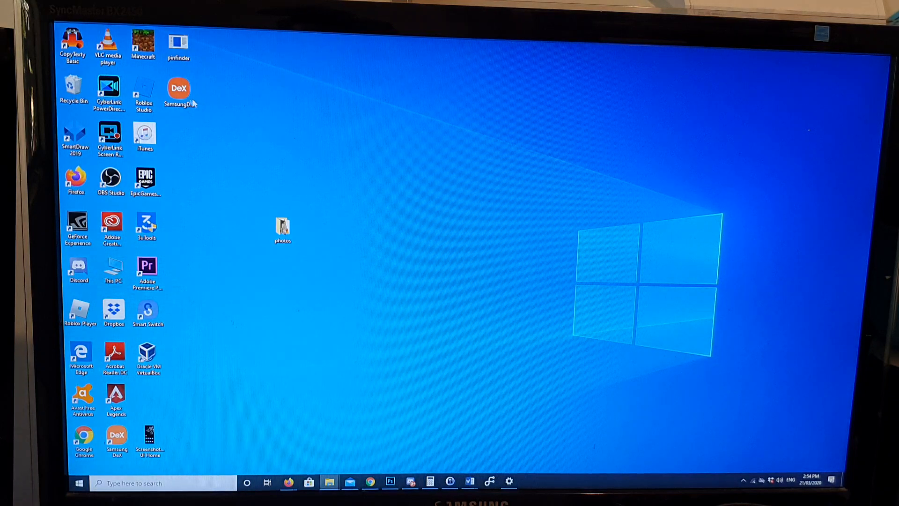
click(178, 92)
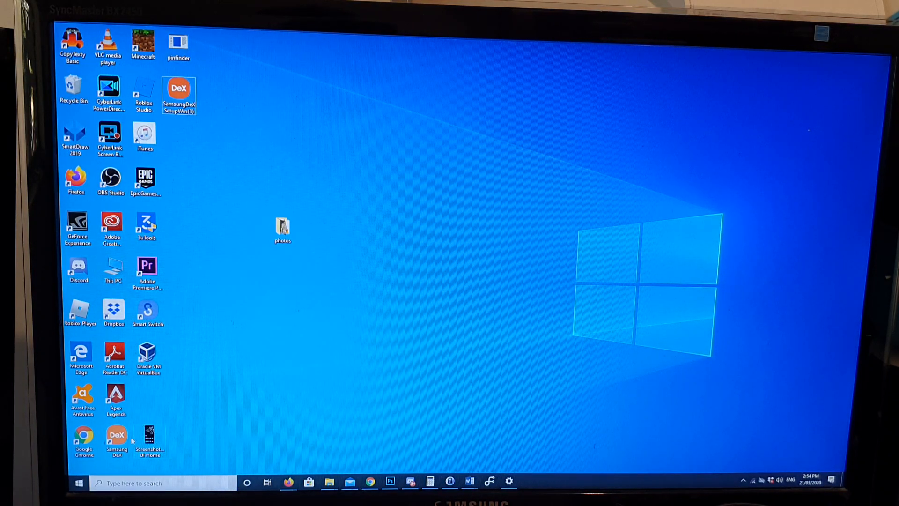
mouse_move(183, 428)
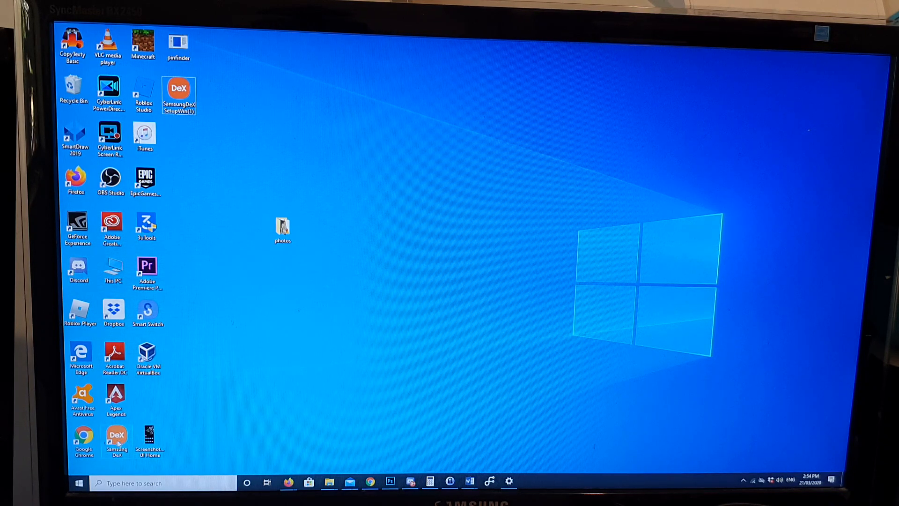
double_click(180, 94)
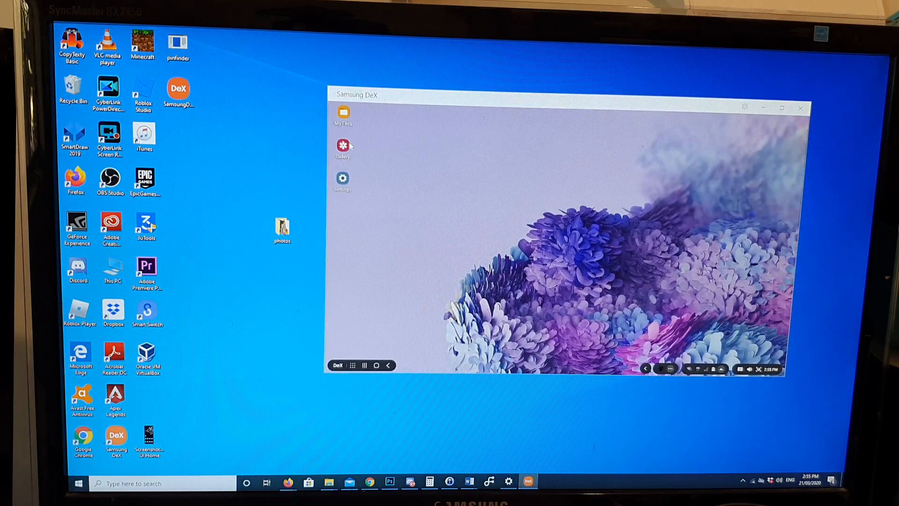
Step: Open the DeX Gallery, replace the duplicate photo in the destination, and view the desktop 'photos' folder
click(342, 144)
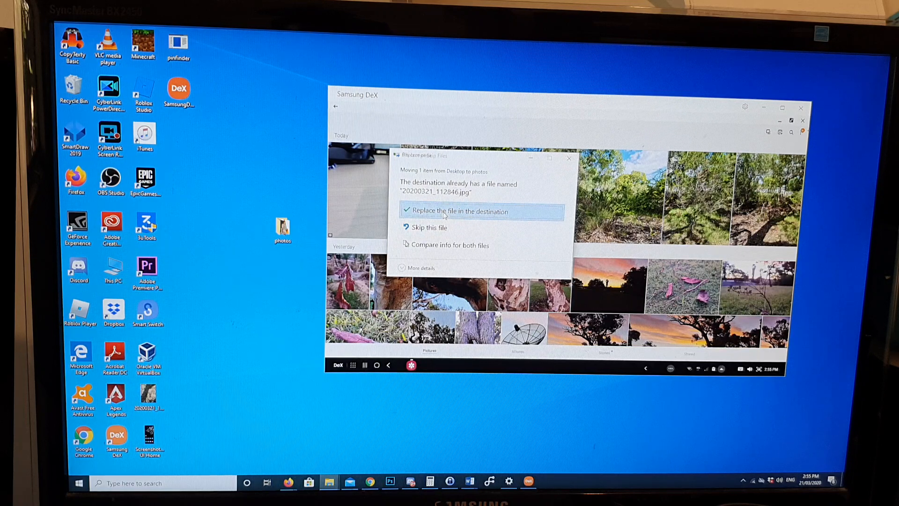
click(457, 211)
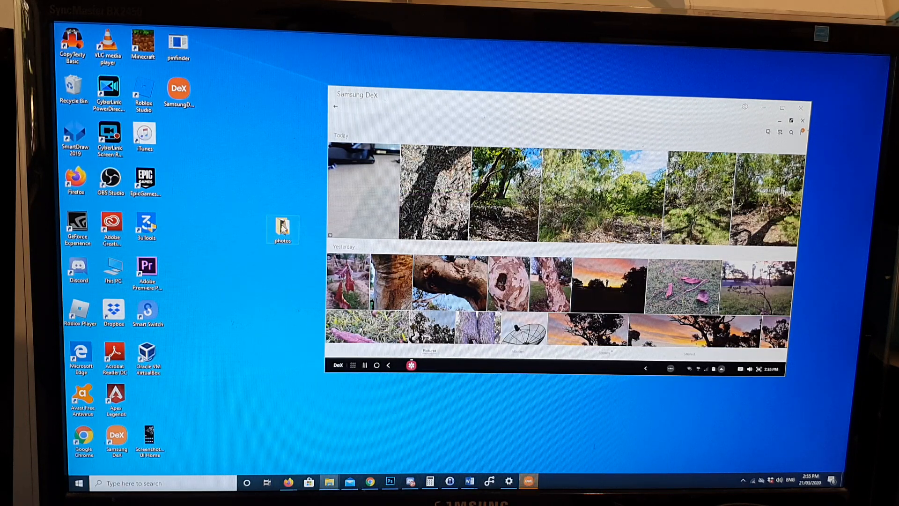
double_click(282, 226)
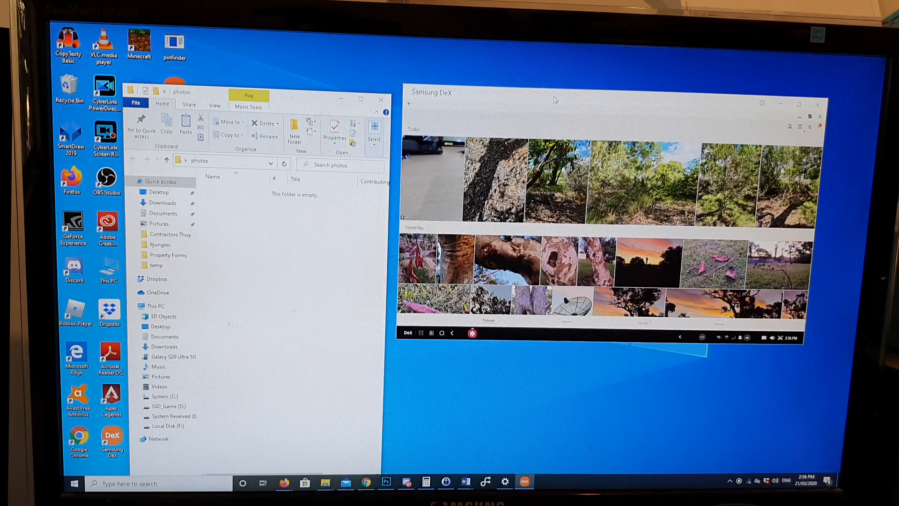
mouse_move(546, 198)
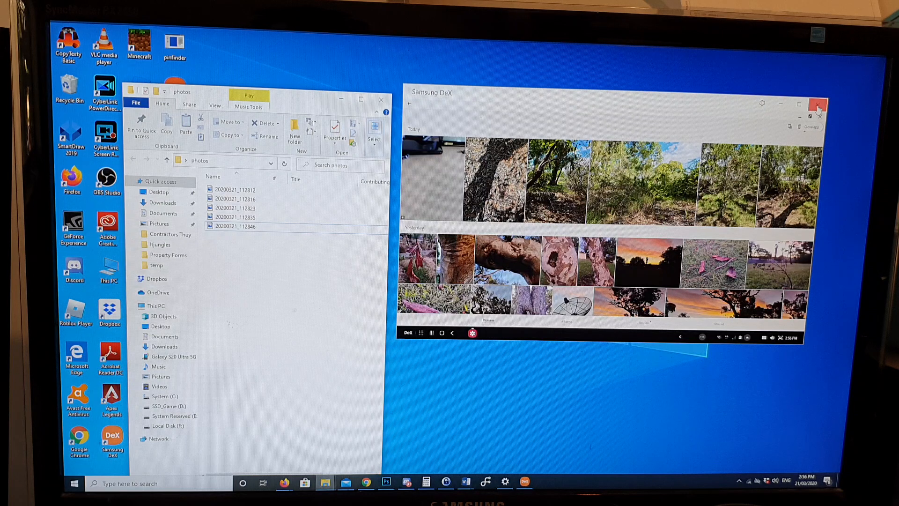
Step: Exit Samsung DeX and confirm, leaving five photos in the desktop folder
click(818, 108)
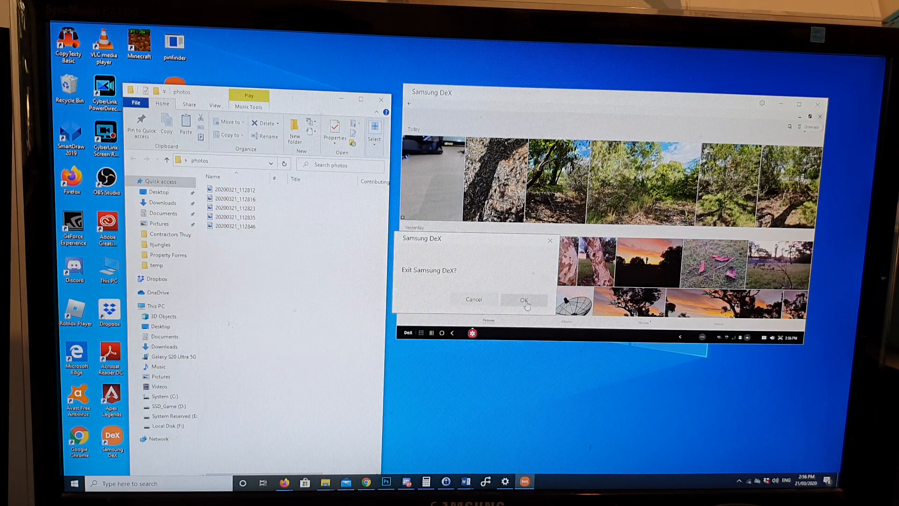
click(522, 299)
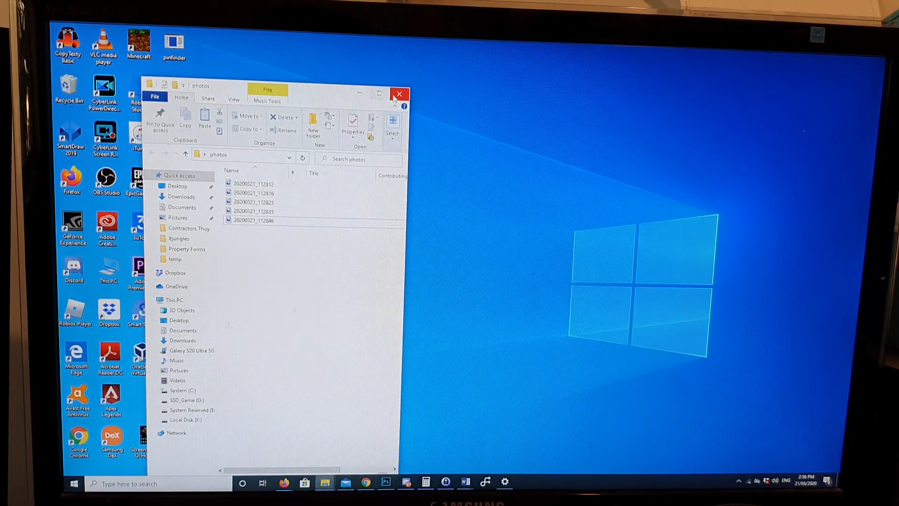
Step: Close the photos window and launch Your Phone from the Start menu
click(400, 94)
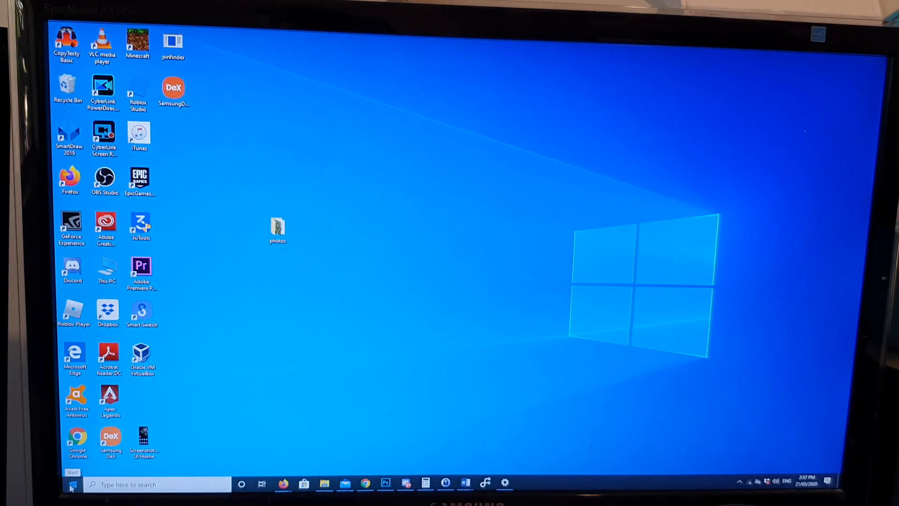
click(71, 483)
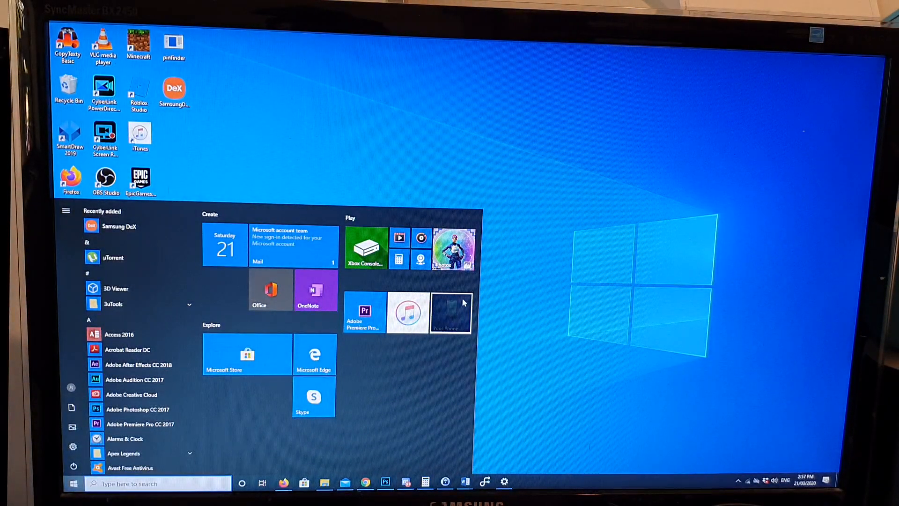
click(450, 313)
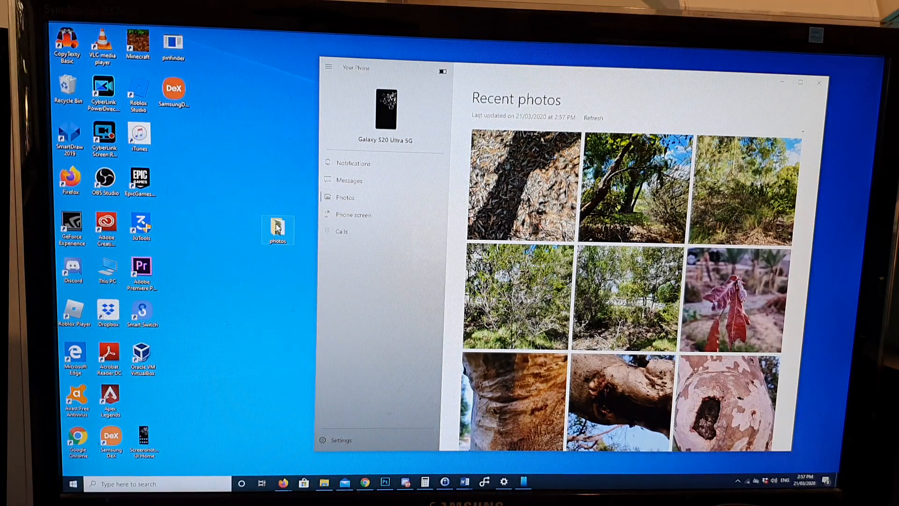
Step: Drag recent photos, including a sunset tree shot, from Your Phone into the desktop 'photos' folder
double_click(278, 227)
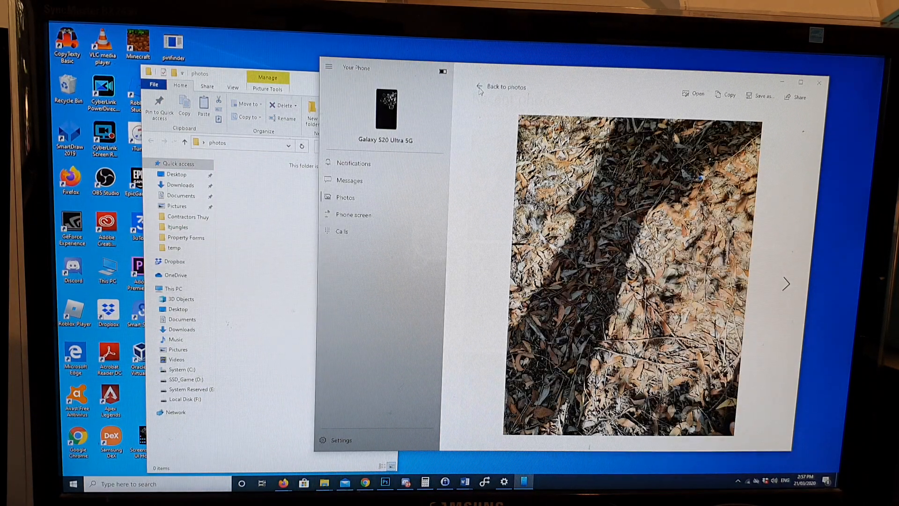
click(503, 86)
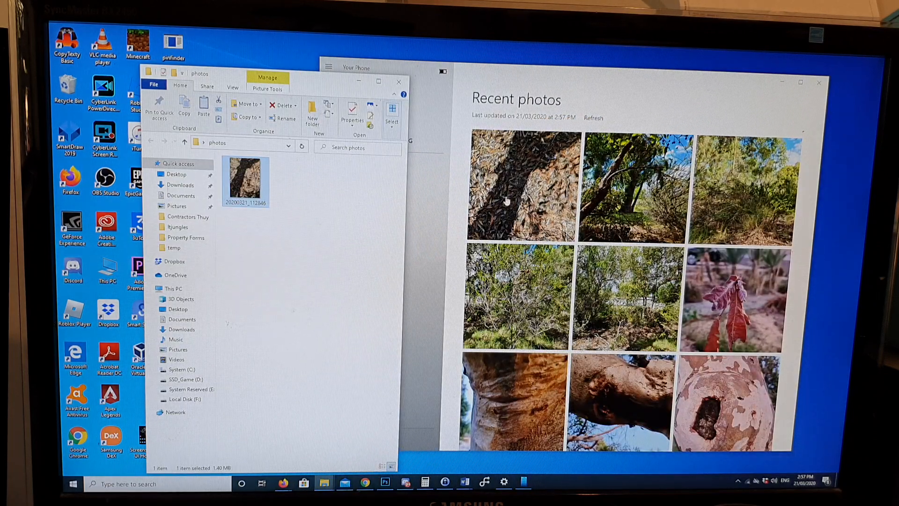
click(328, 68)
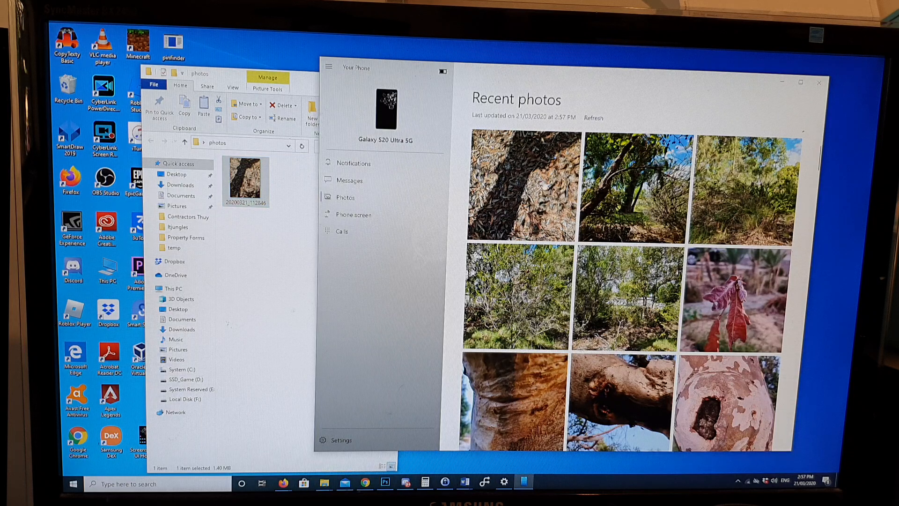
right_click(516, 184)
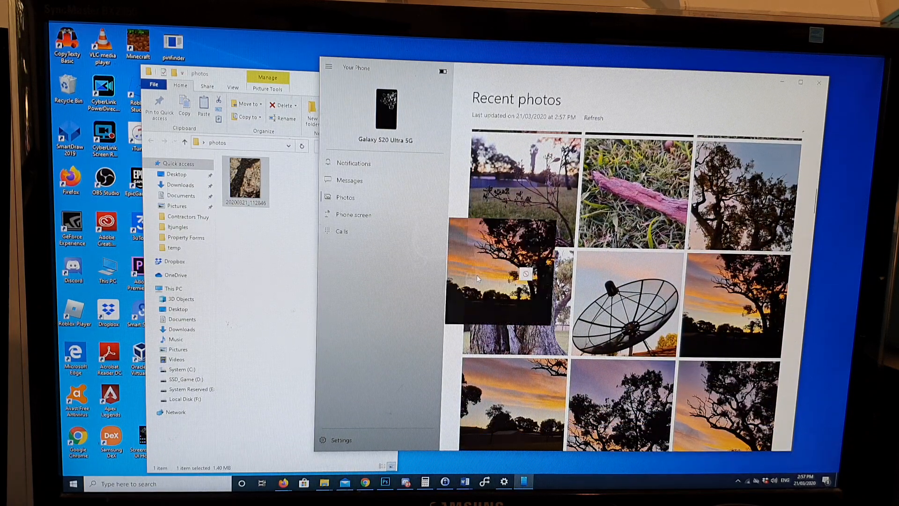
drag(499, 275, 252, 247)
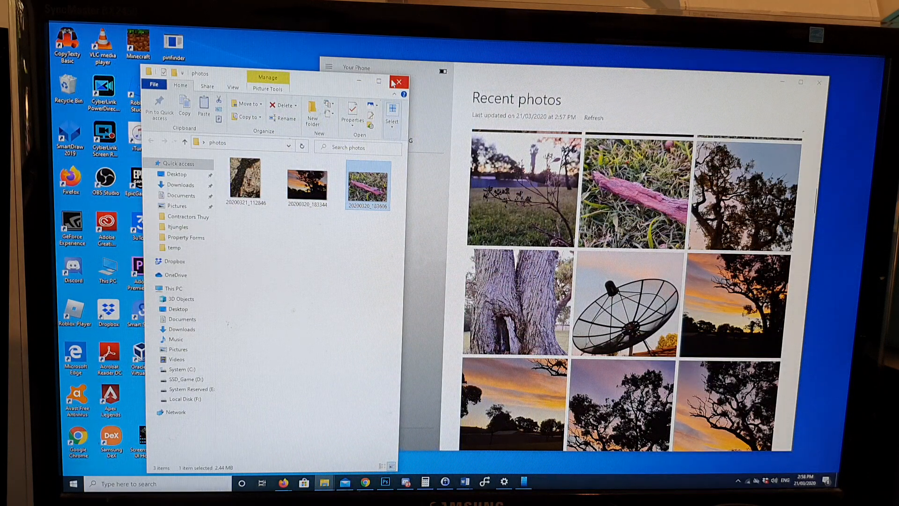
mouse_move(399, 83)
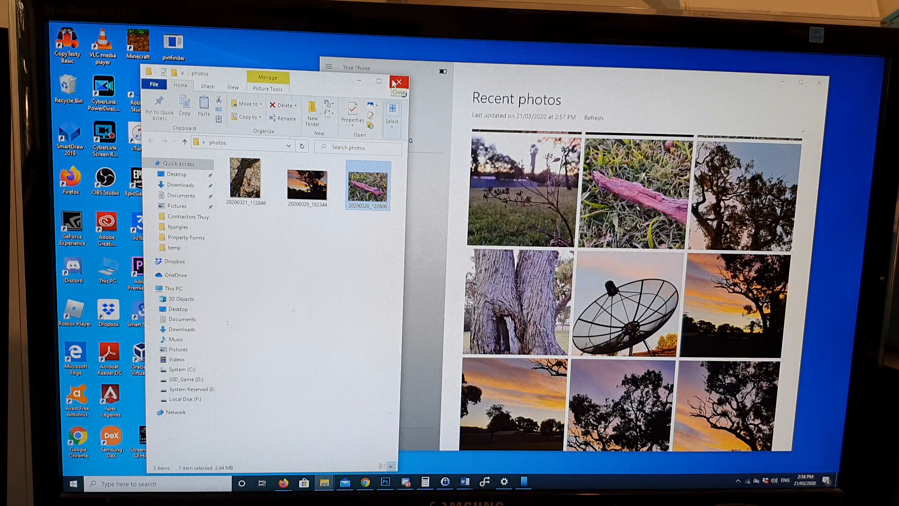